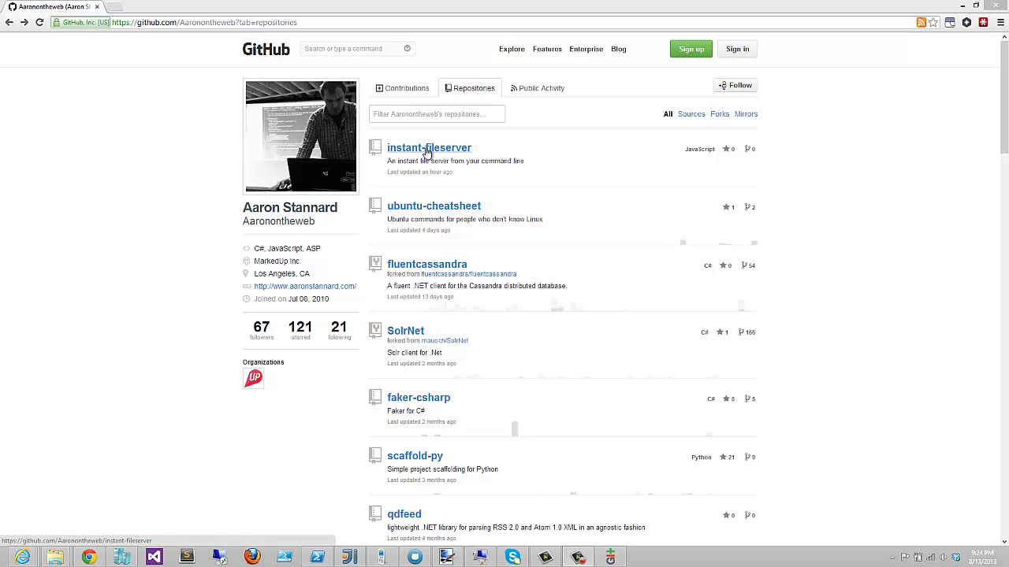
- Open the instant-fileserver repository from the Repositories list
{"action": "left_click", "coordinate": [429, 148]}
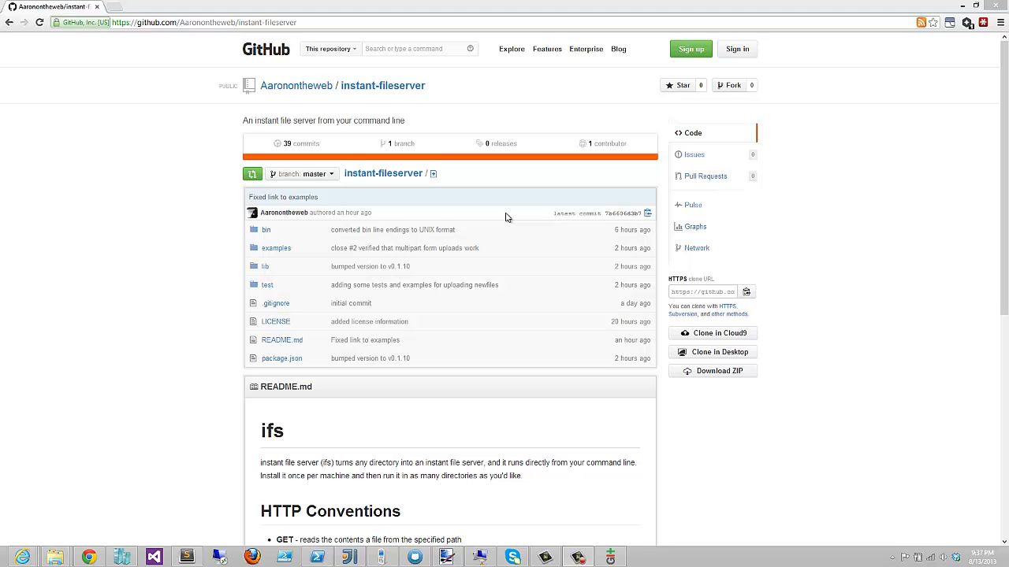
{"action": "mouse_move", "coordinate": [290, 69]}
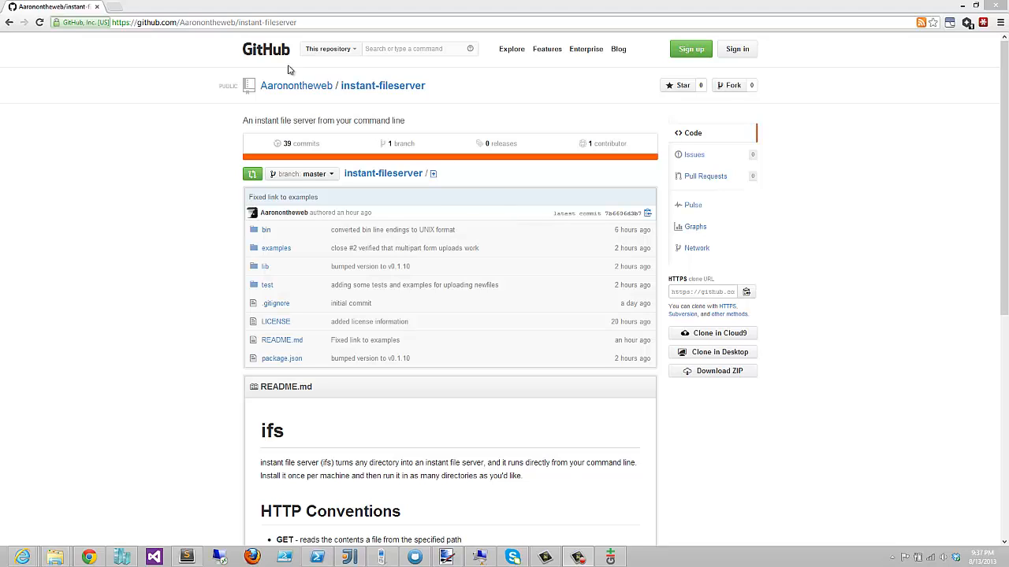
- Head to nodejs.org from a new tab via the 'node' omnibox suggestion
{"action": "left_click", "coordinate": [214, 6]}
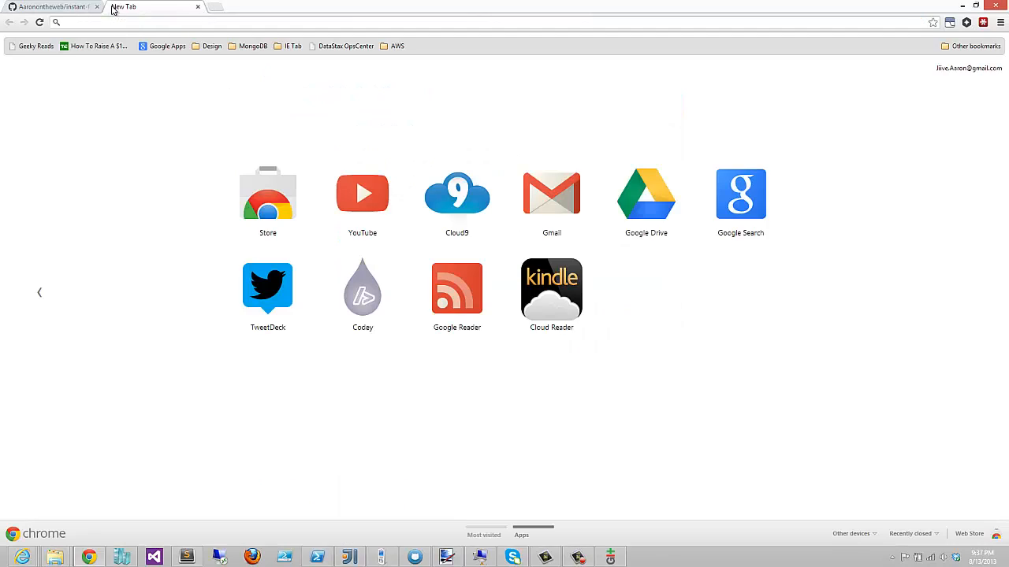
{"action": "type", "text": "node"}
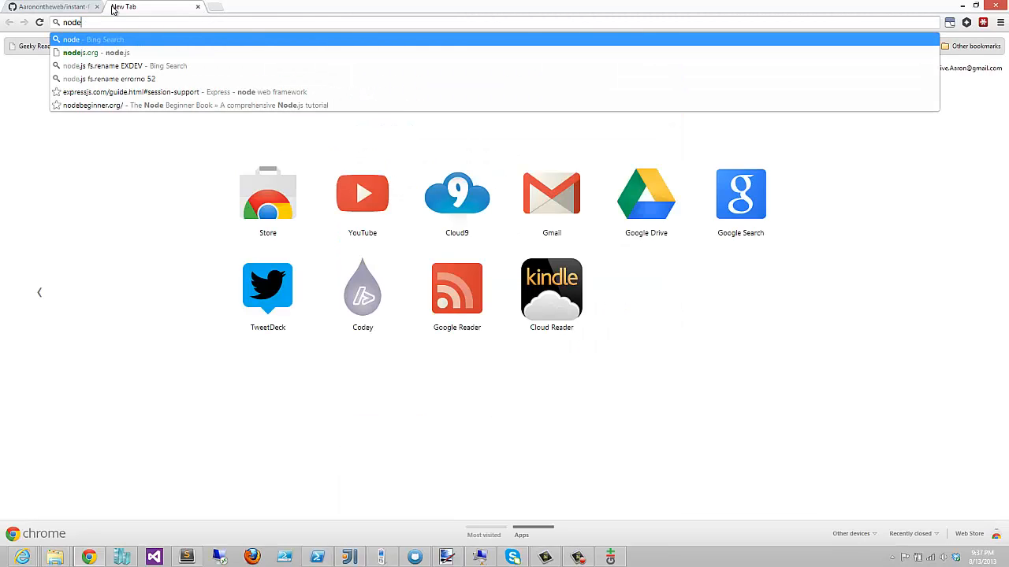
{"action": "left_click", "coordinate": [96, 53]}
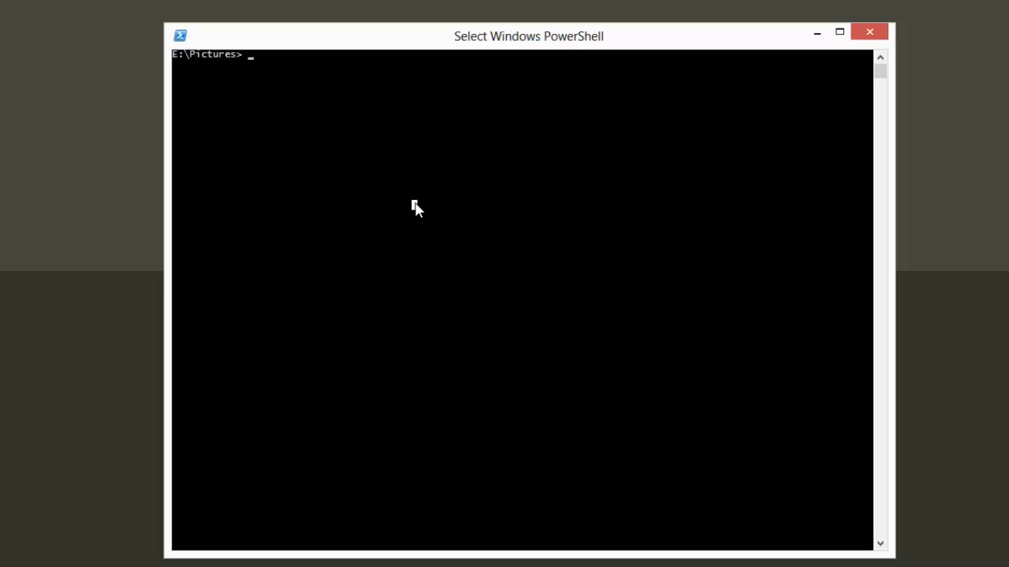
- Install ifs globally with npm install -g ifs
{"action": "type", "text": "np"}
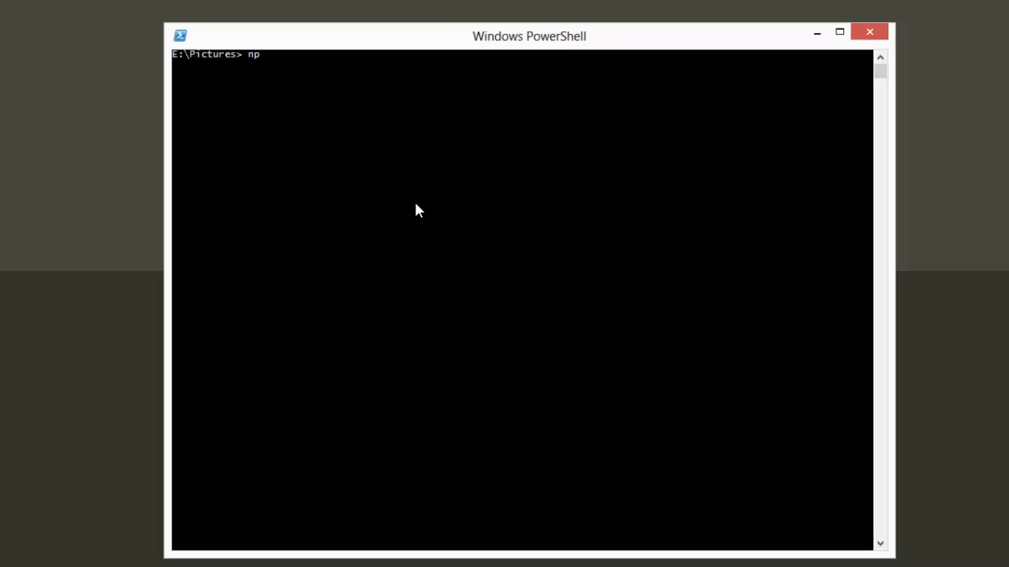
{"action": "type", "text": "m install -g"}
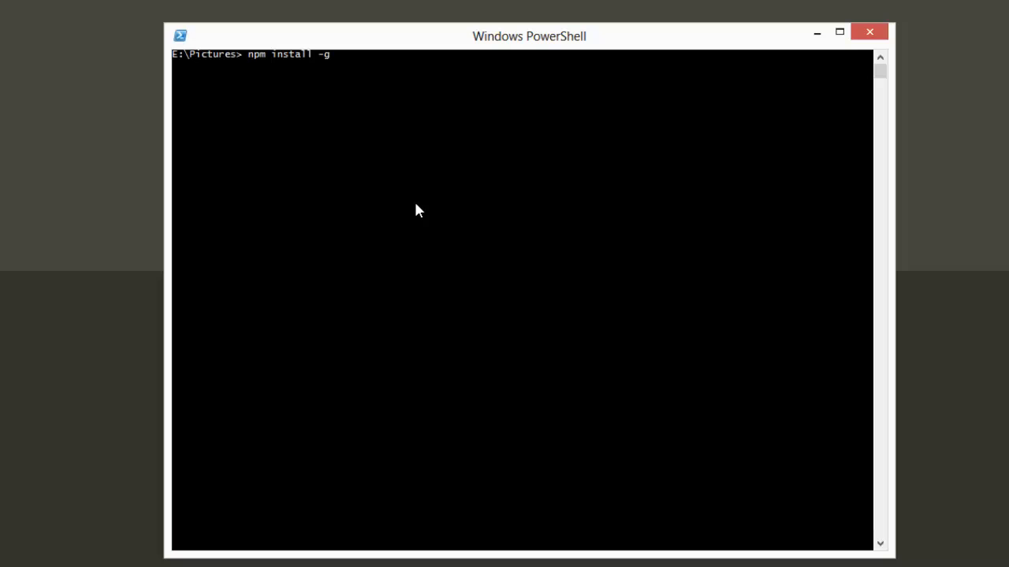
{"action": "type", "text": "ifs"}
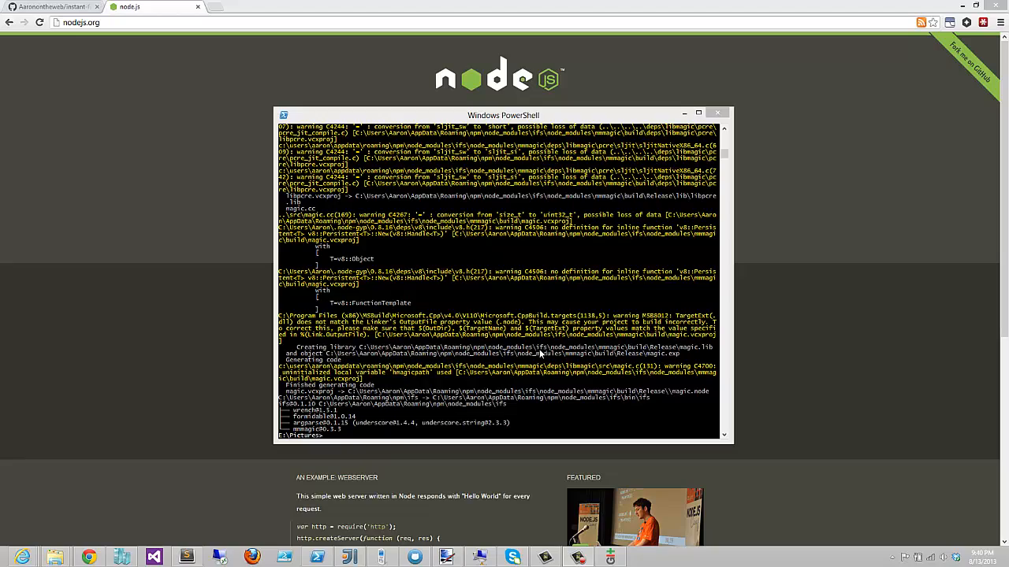
{"action": "mouse_move", "coordinate": [460, 432]}
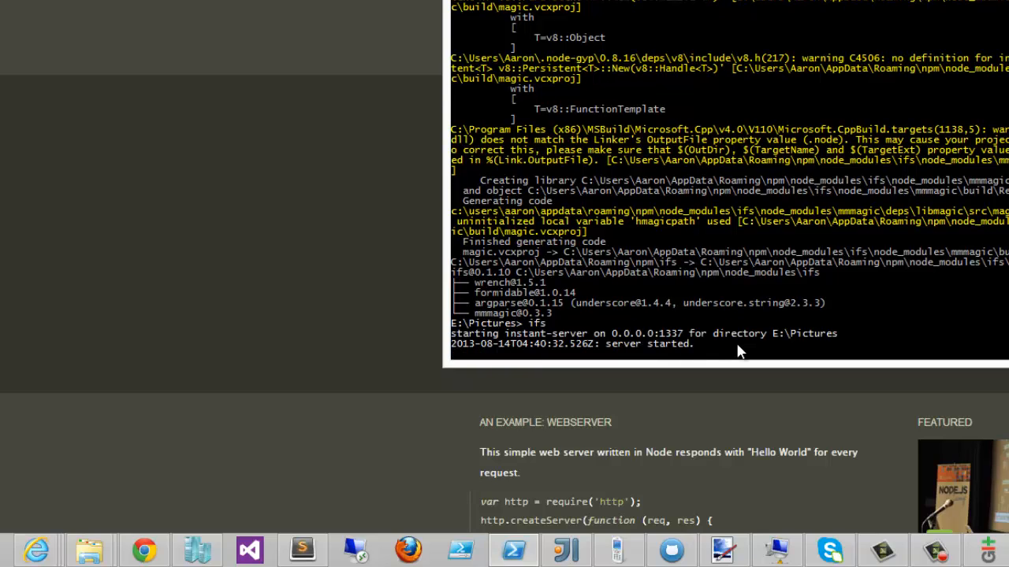
{"action": "mouse_move", "coordinate": [679, 344]}
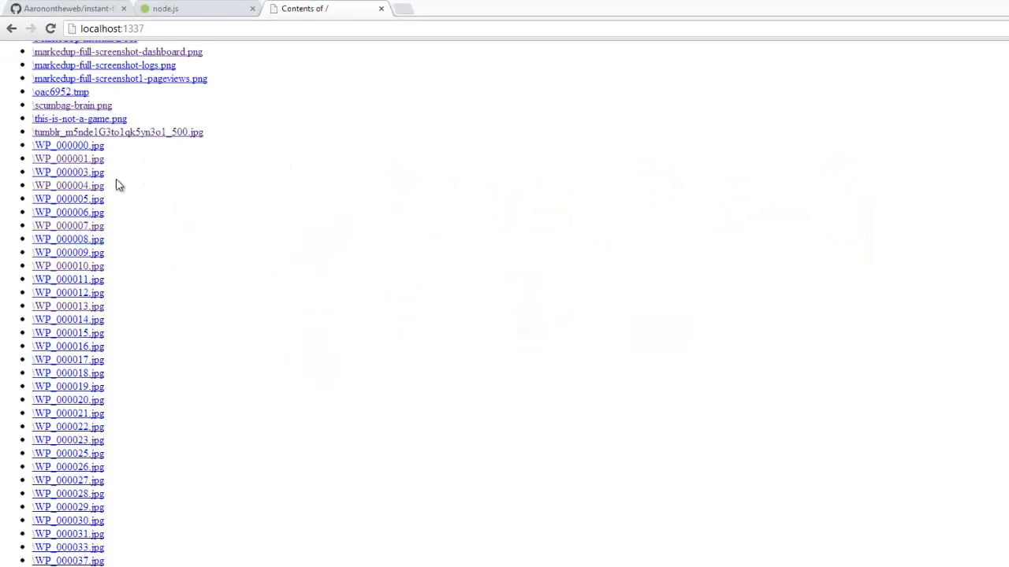
- View the tumblr puppy jpg from the localhost:1337 listing and go back
{"action": "scroll", "scroll_direction": "down", "scroll_amount": 3}
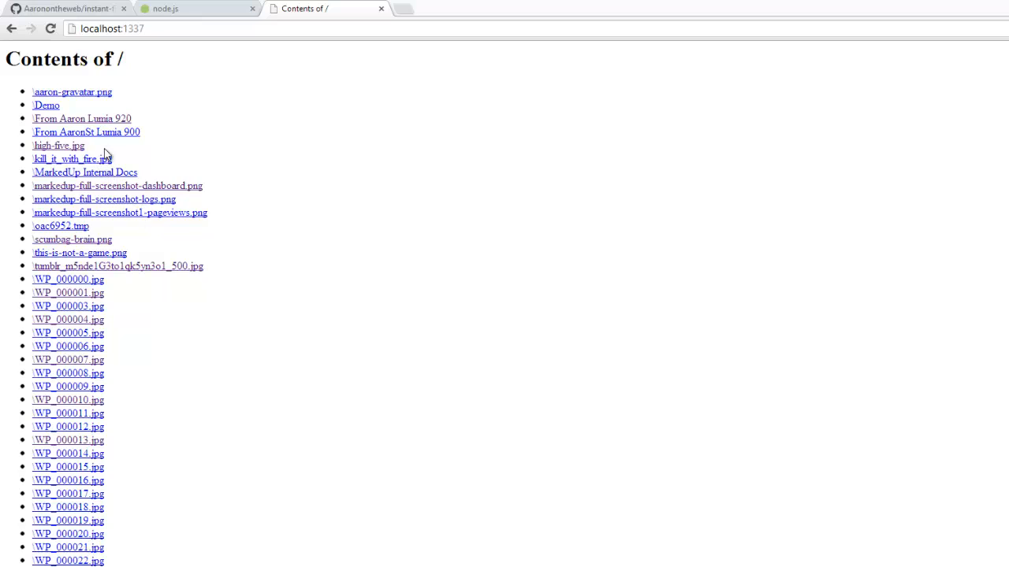
{"action": "mouse_move", "coordinate": [87, 252]}
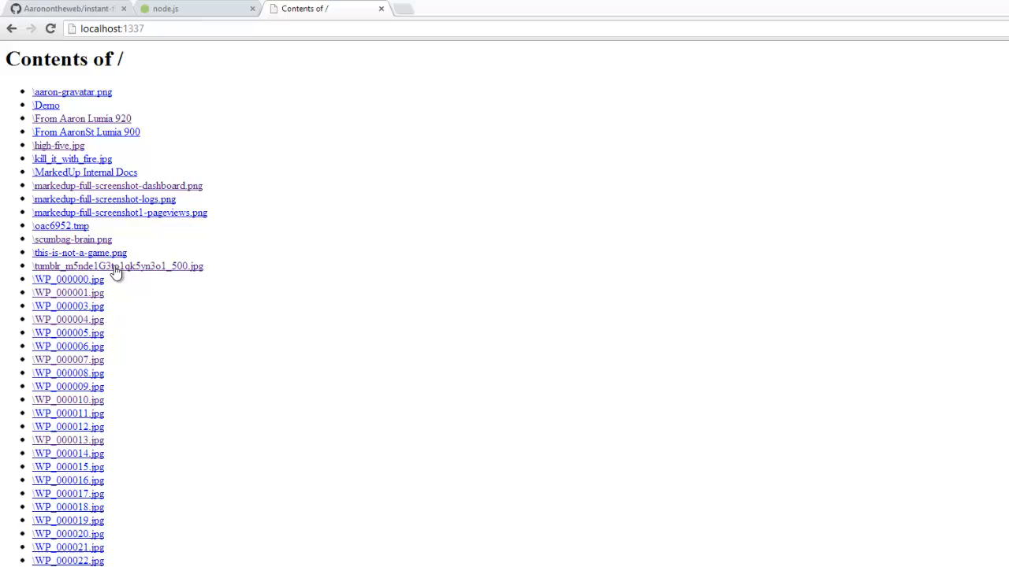
{"action": "left_click", "coordinate": [117, 265]}
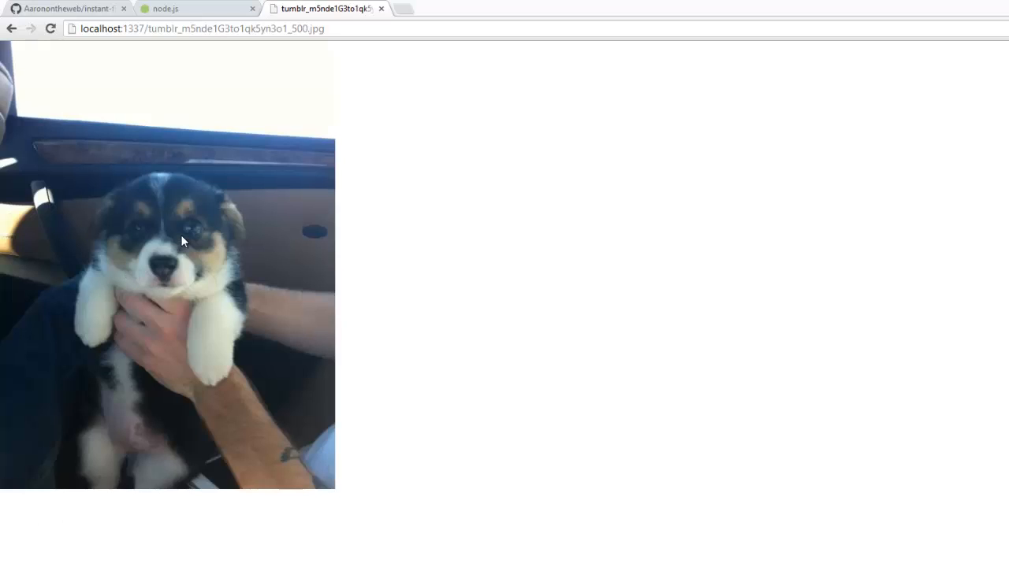
{"action": "left_click", "coordinate": [11, 29]}
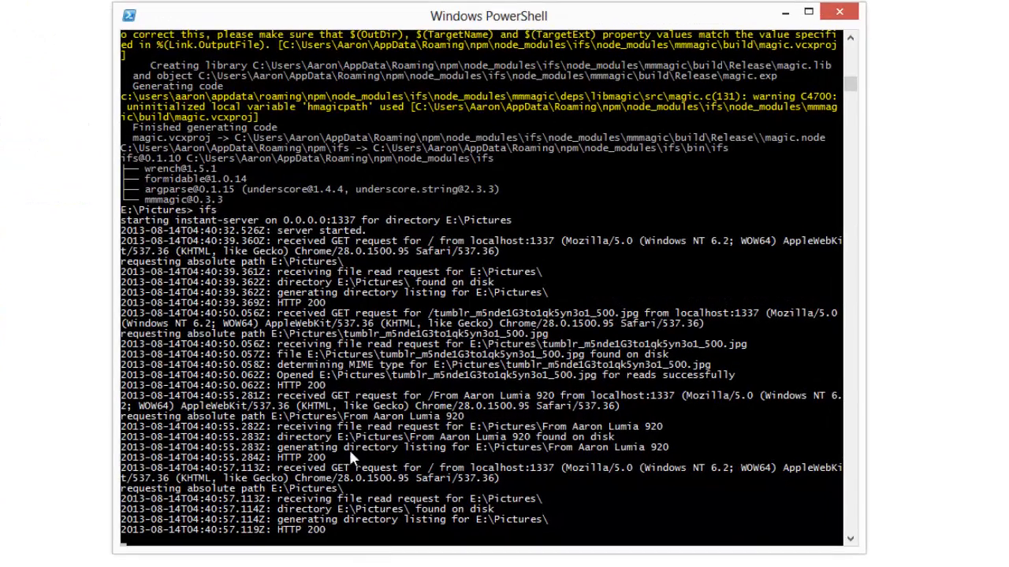
{"action": "mouse_move", "coordinate": [467, 483]}
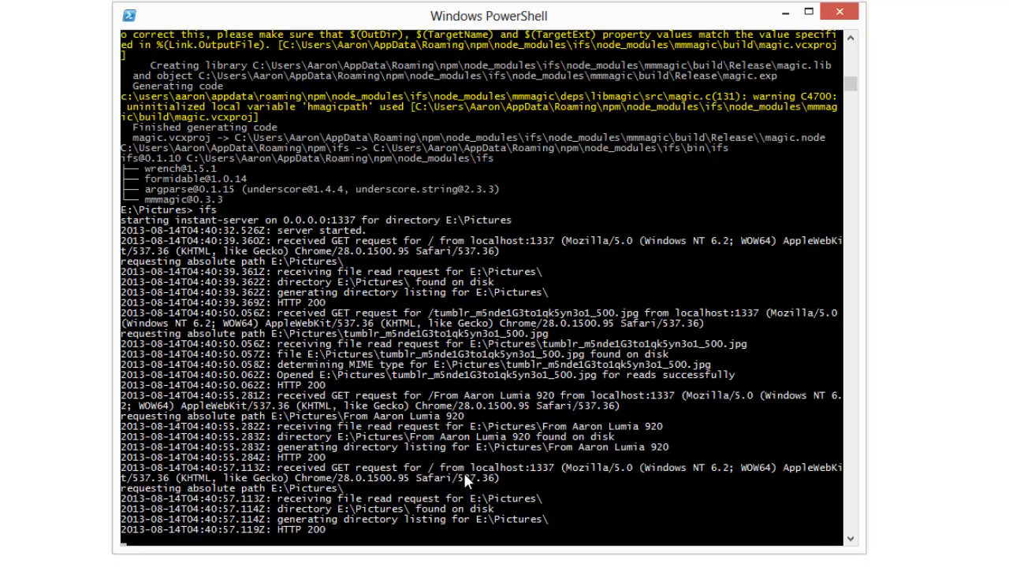
{"action": "mouse_move", "coordinate": [343, 528]}
{"action": "type", "text": "y"}
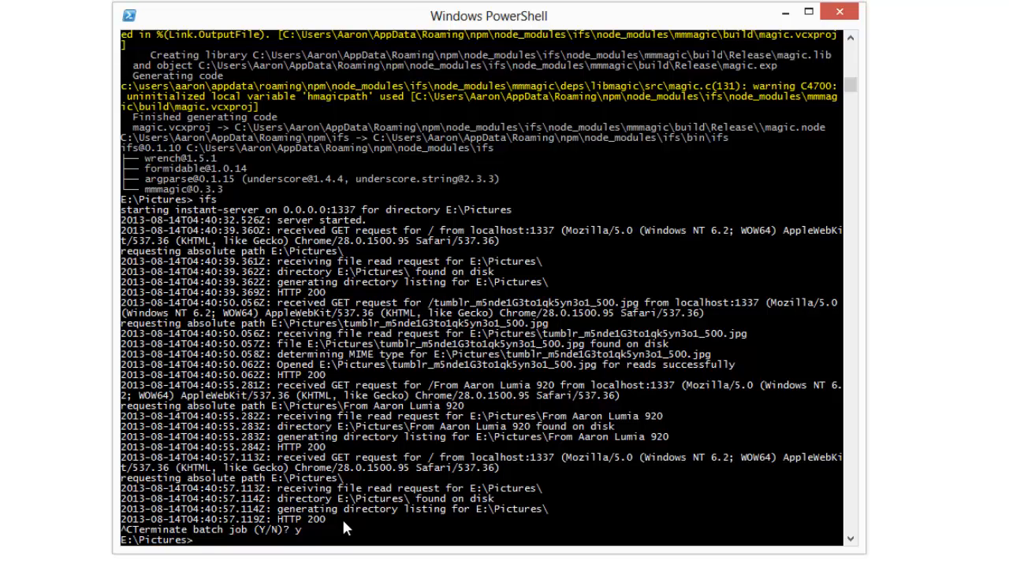
- Restart the server with ifs -p 9000 to serve Pictures on port 9000
{"action": "type", "text": "ifs -"}
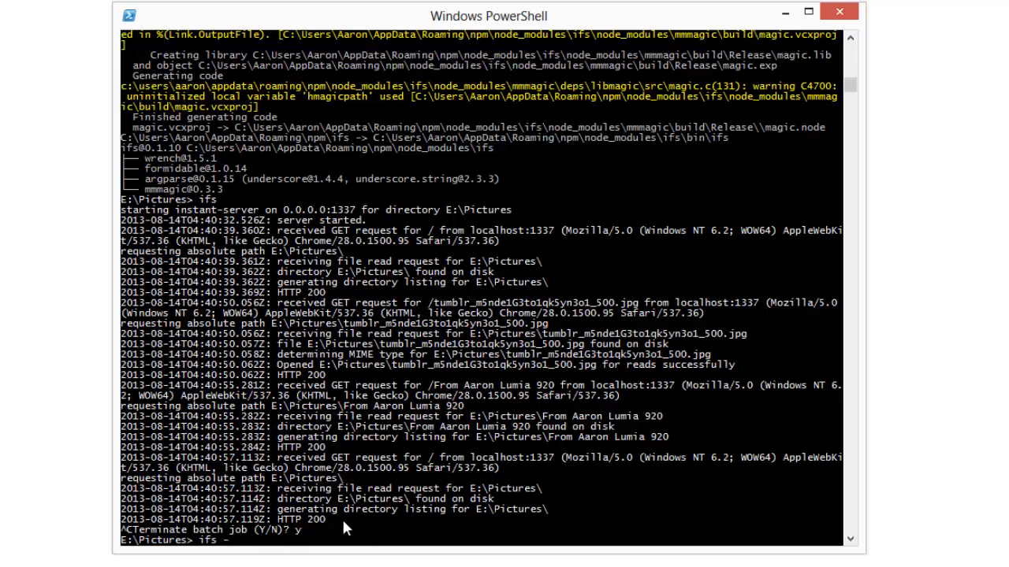
{"action": "type", "text": "p"}
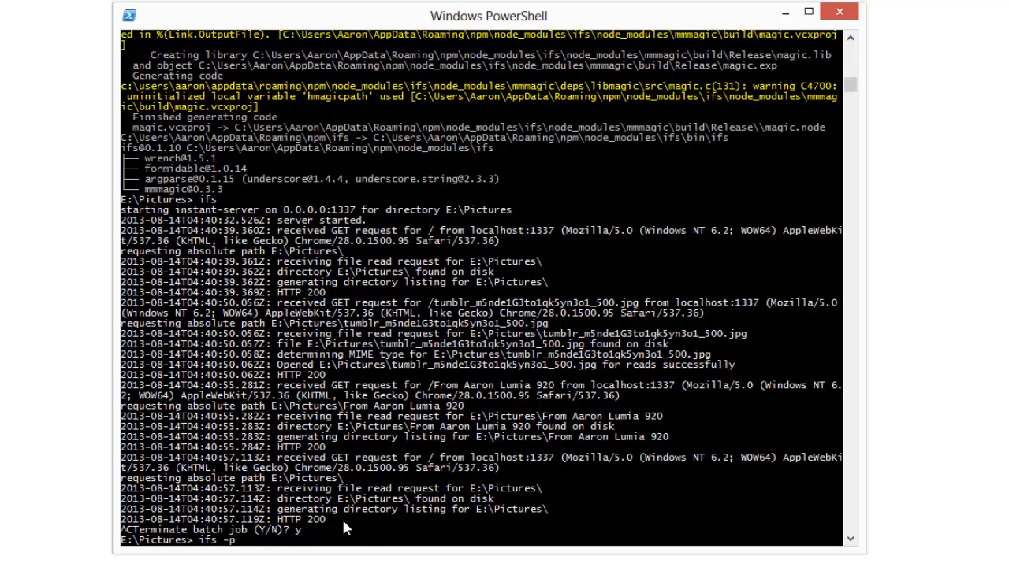
{"action": "type", "text": "9"}
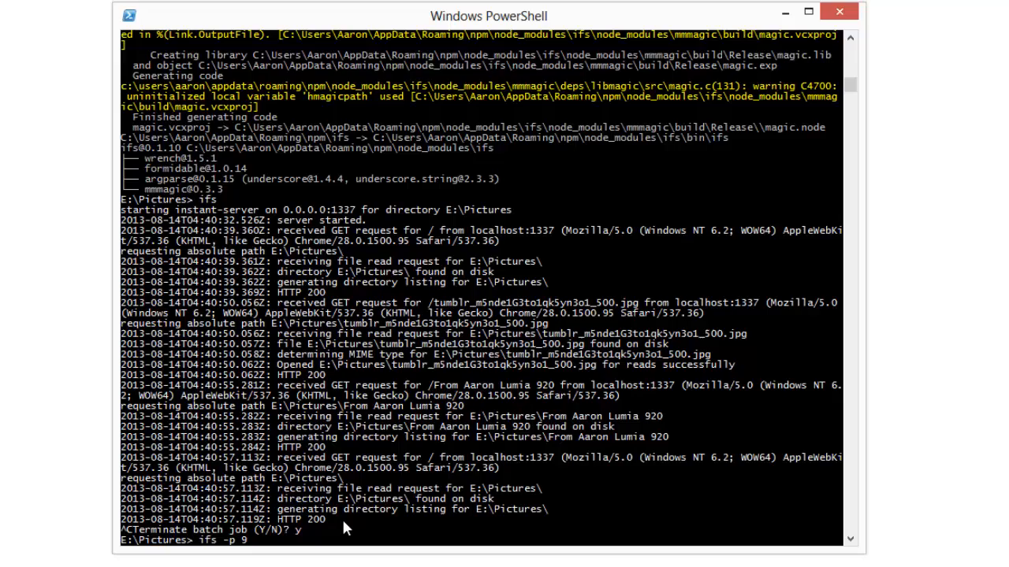
{"action": "type", "text": "000"}
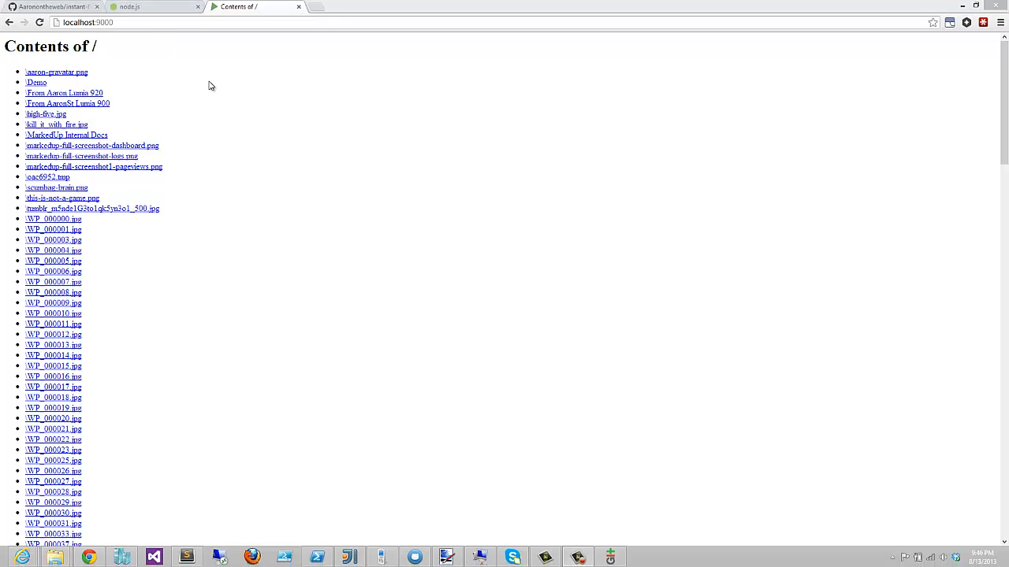
- Browse into the instant-fileserver examples folder and select the unhappy-cat image
{"action": "left_click", "coordinate": [186, 558]}
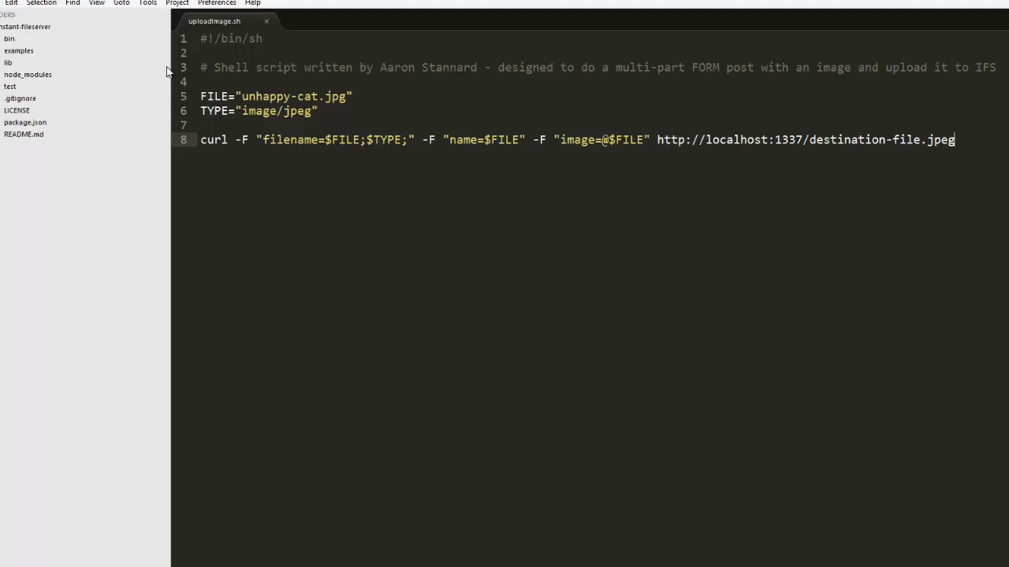
{"action": "mouse_move", "coordinate": [3, 62]}
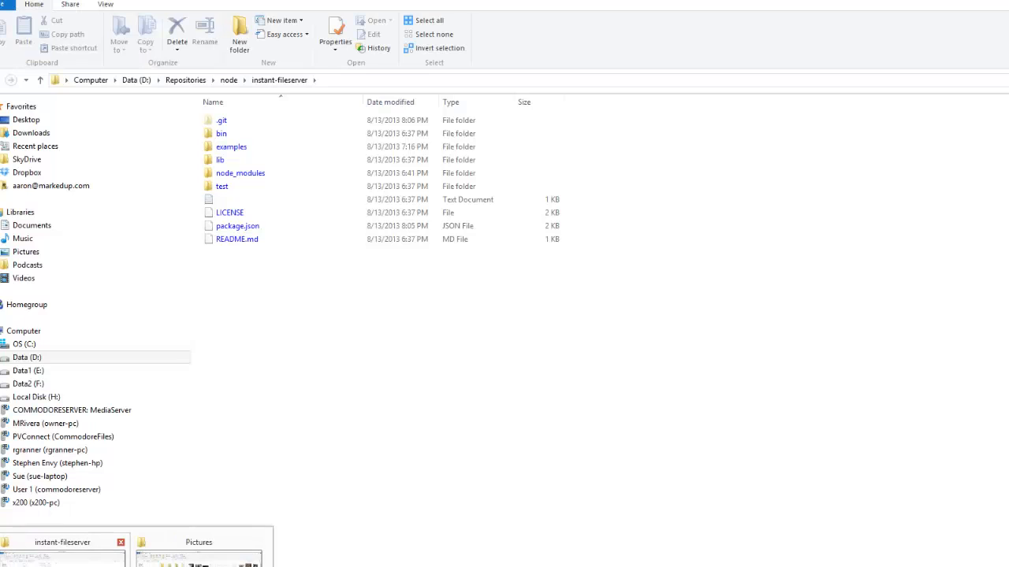
{"action": "double_click", "coordinate": [230, 147]}
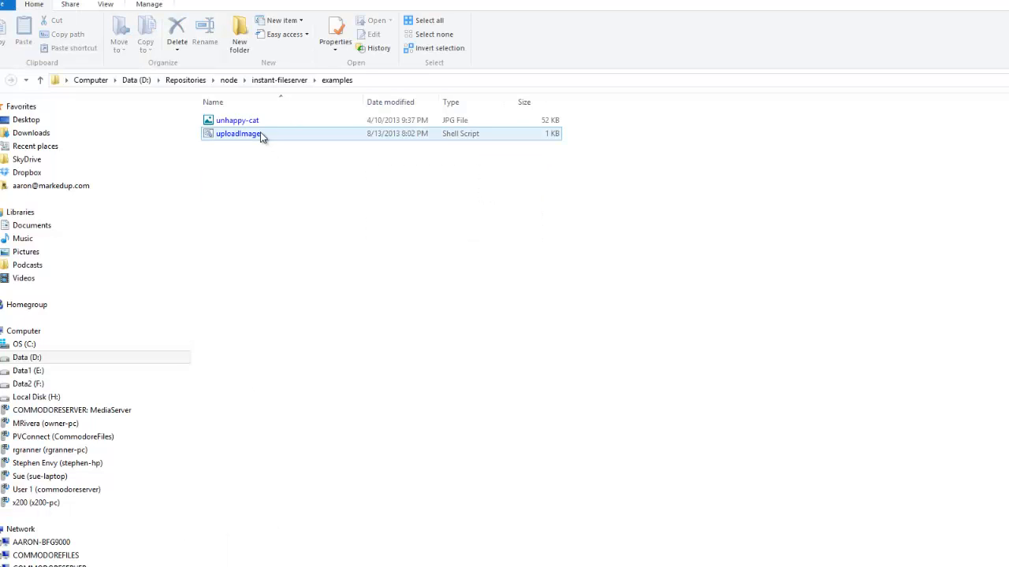
{"action": "left_click", "coordinate": [236, 119]}
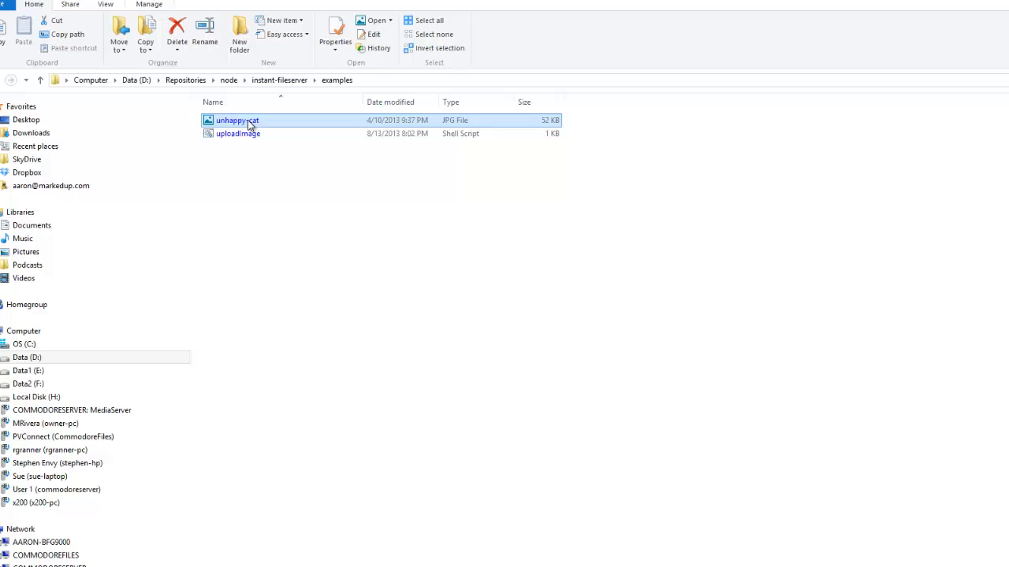
{"action": "mouse_move", "coordinate": [238, 132]}
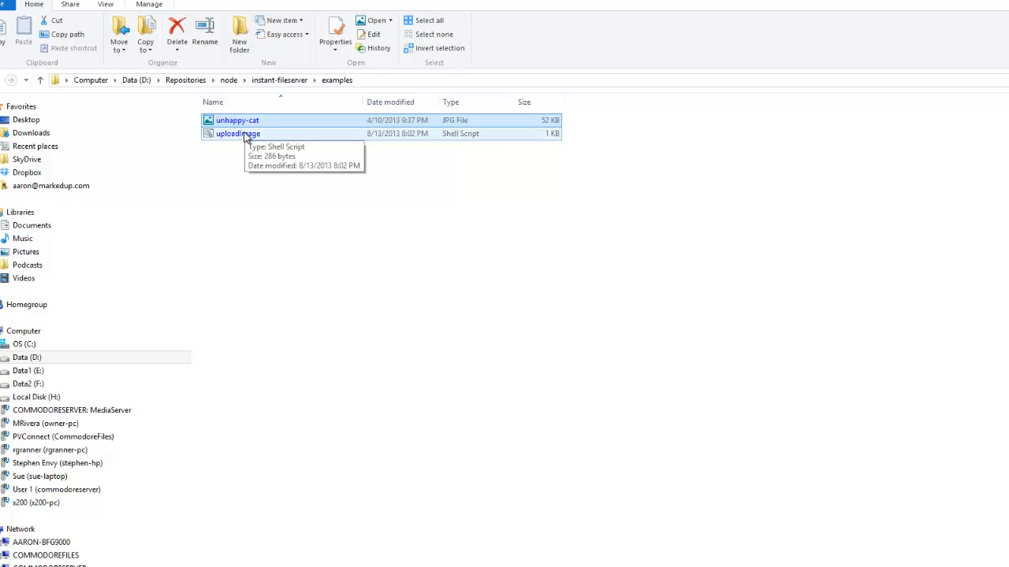
{"action": "mouse_move", "coordinate": [235, 199]}
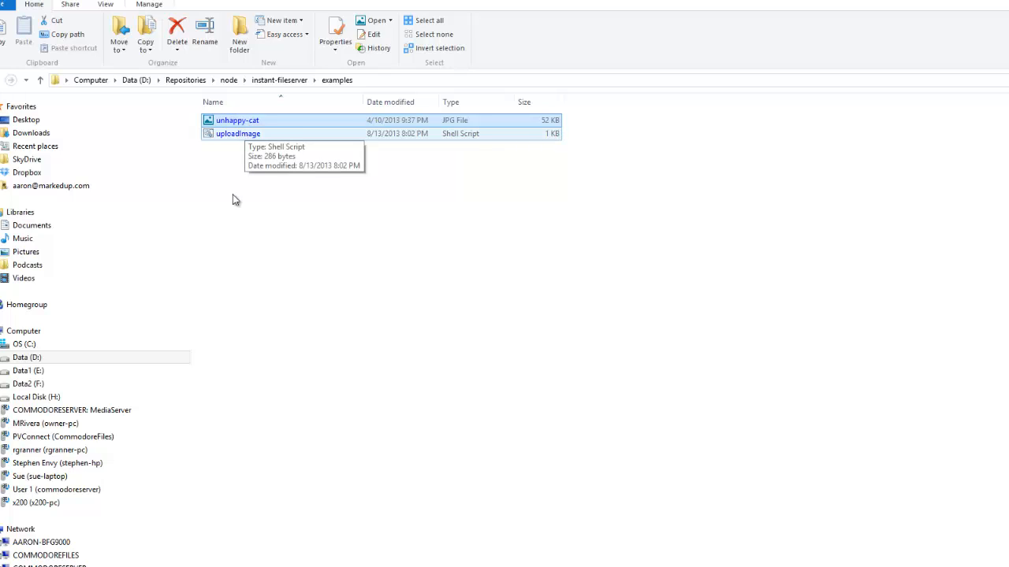
- Edit uploadimage.sh to post to port 9000 under the Demo/ path
{"action": "double_click", "coordinate": [236, 132]}
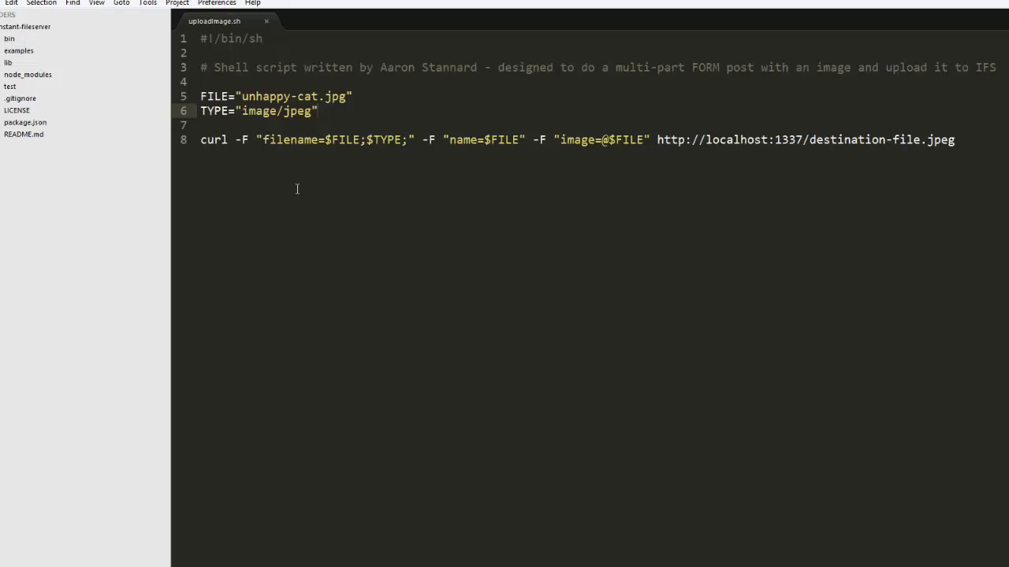
{"action": "double_click", "coordinate": [788, 139]}
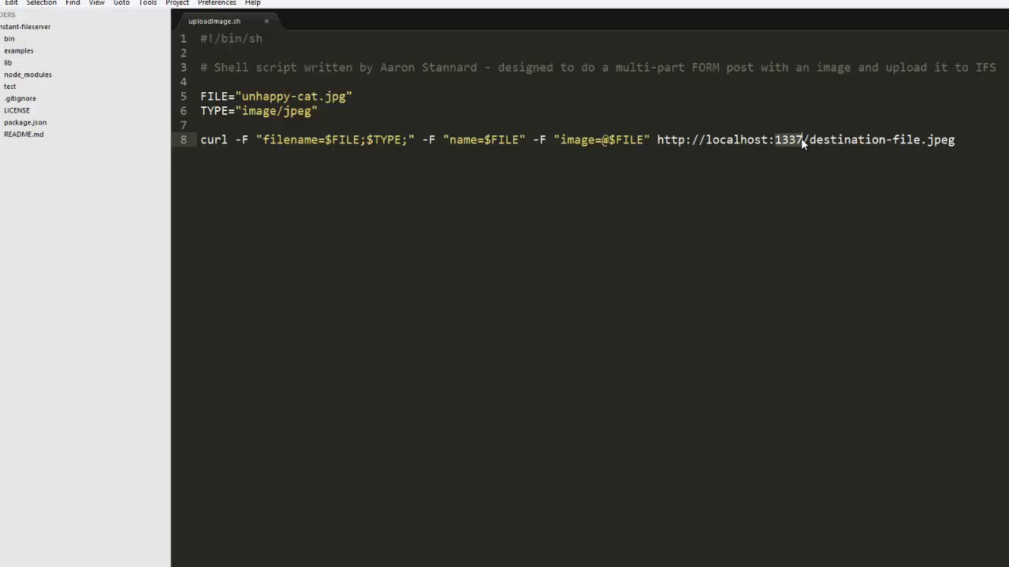
{"action": "type", "text": "9000"}
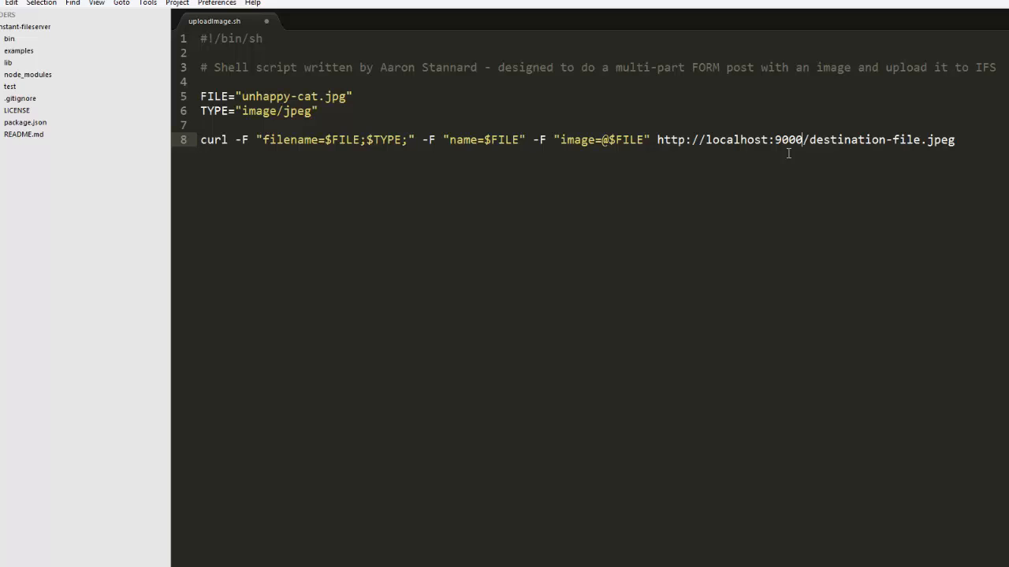
{"action": "mouse_move", "coordinate": [910, 170]}
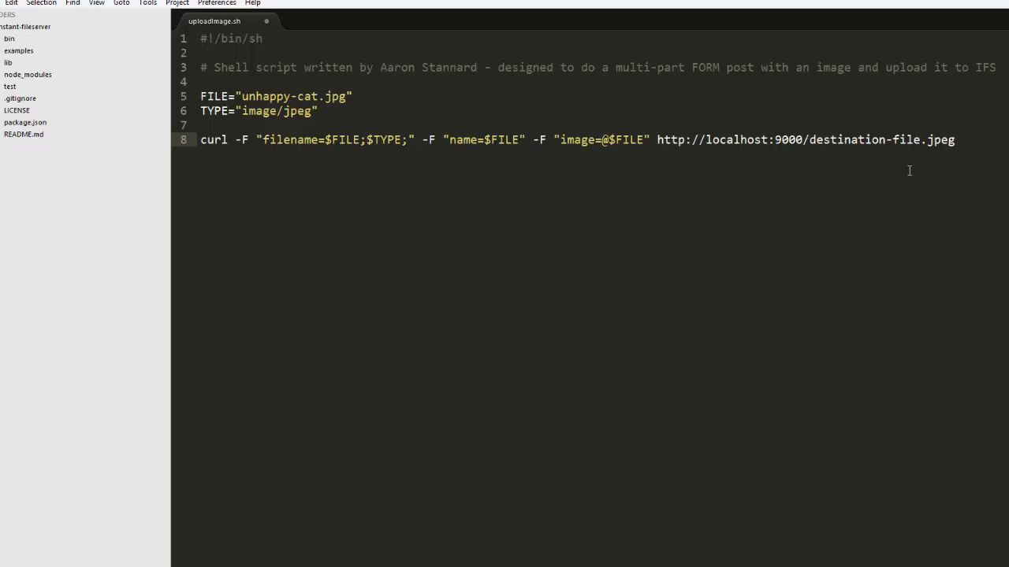
{"action": "type", "text": "Demo/destination-file.jpeg"}
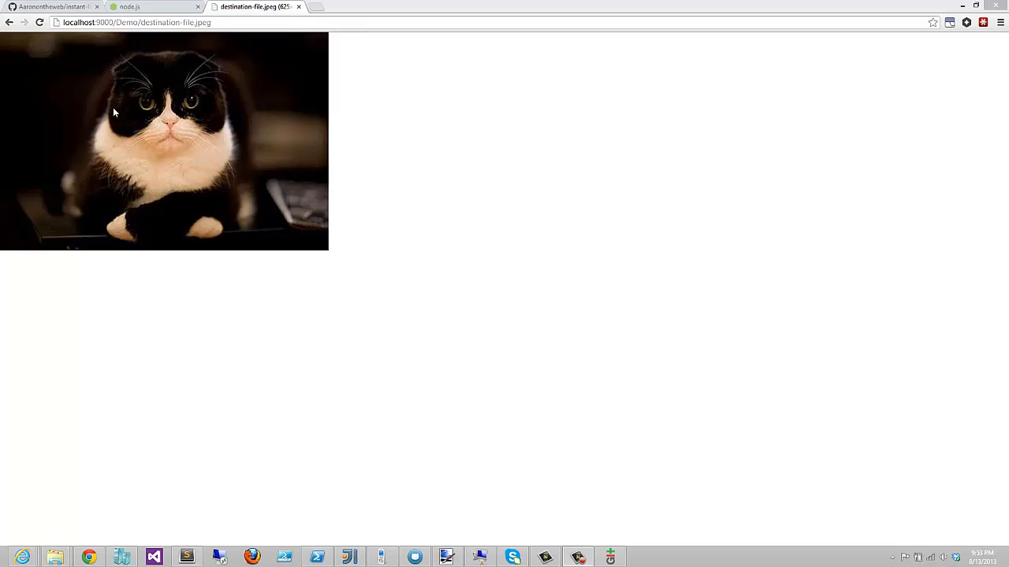
{"action": "mouse_move", "coordinate": [493, 553]}
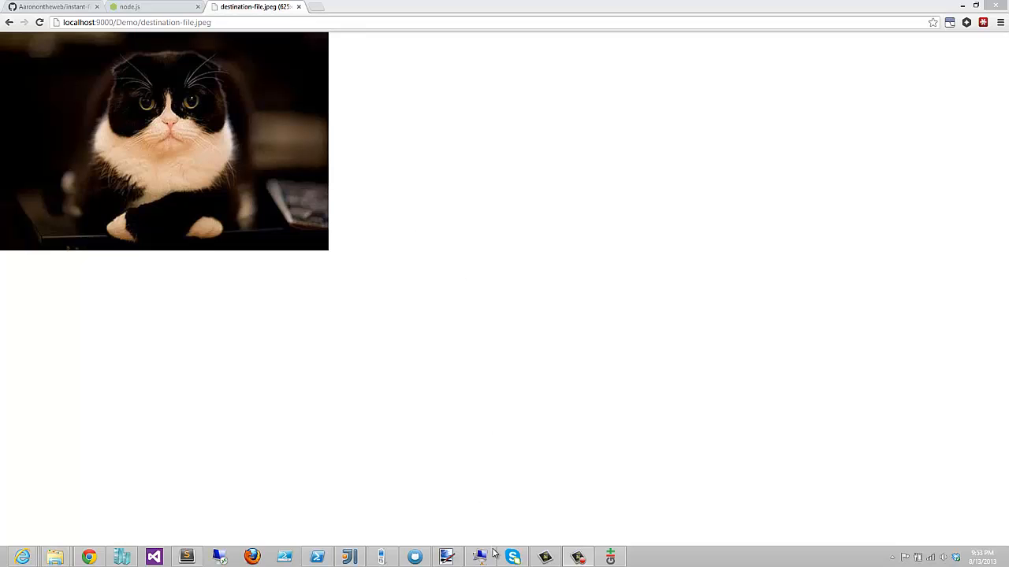
- In the Ubuntu VM terminal, run sudo npm install -g ifs and clear the screen
{"action": "left_click", "coordinate": [479, 558]}
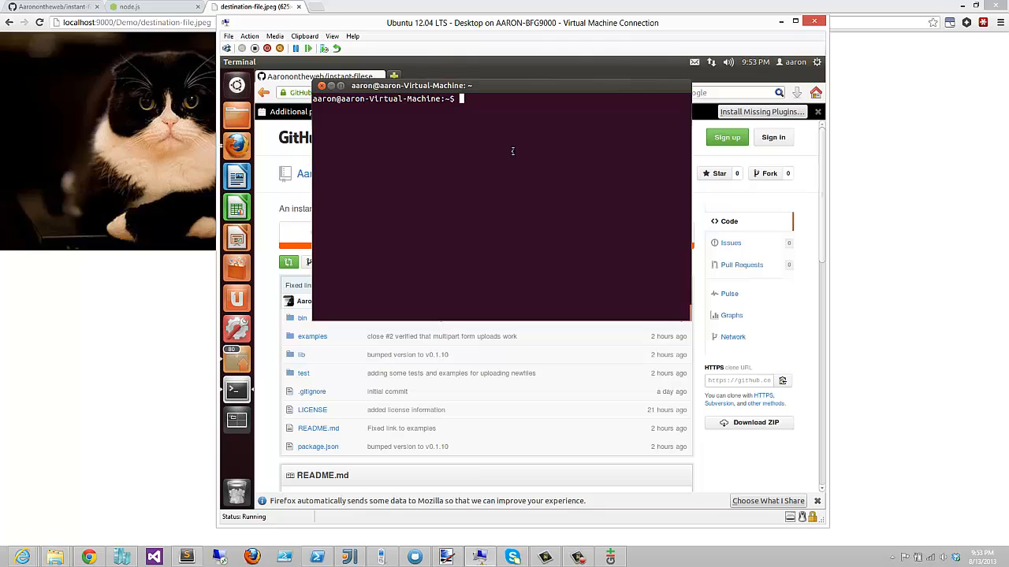
{"action": "type", "text": "sudo"}
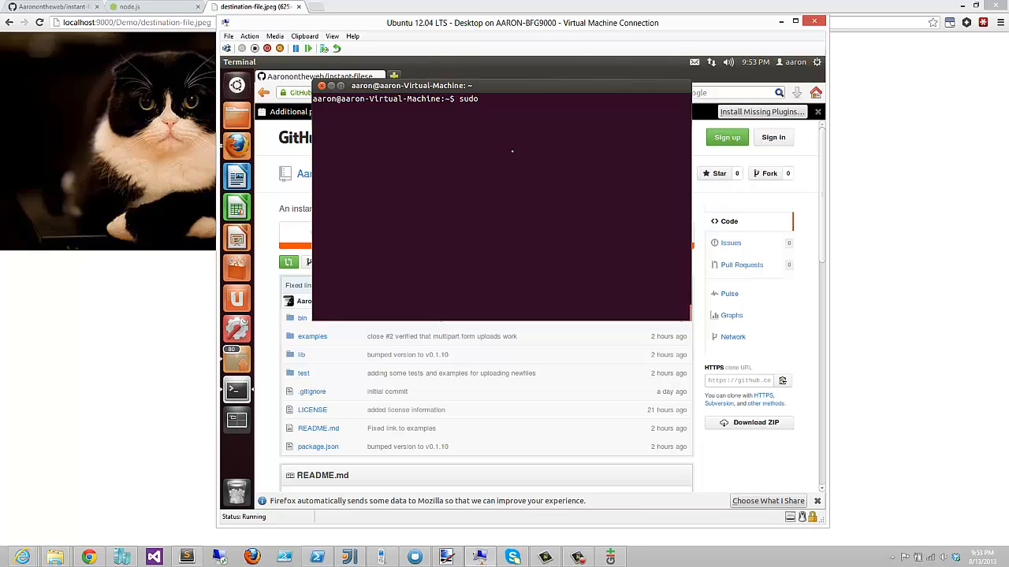
{"action": "type", "text": "i"}
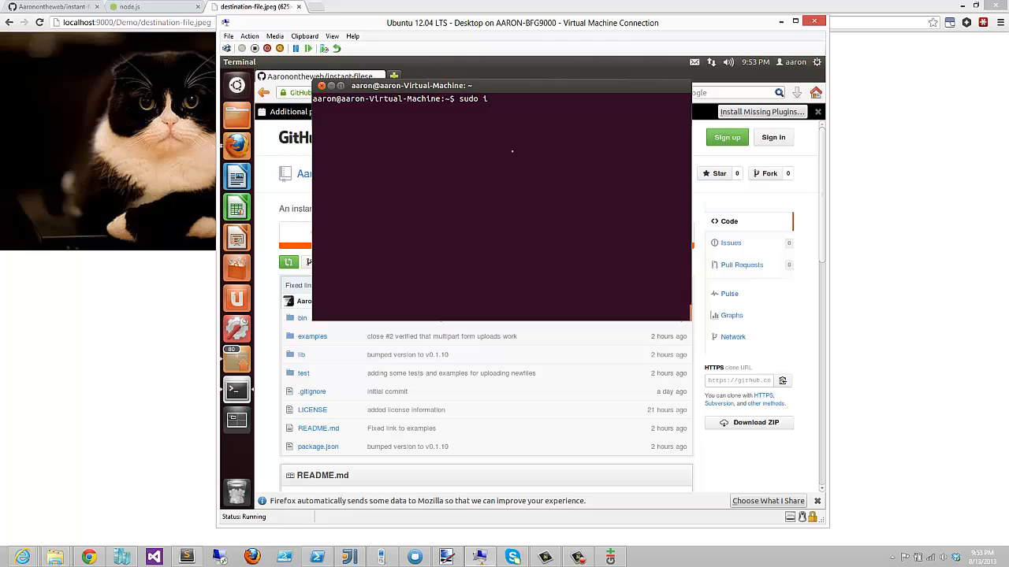
{"action": "type", "text": "pm install -g"}
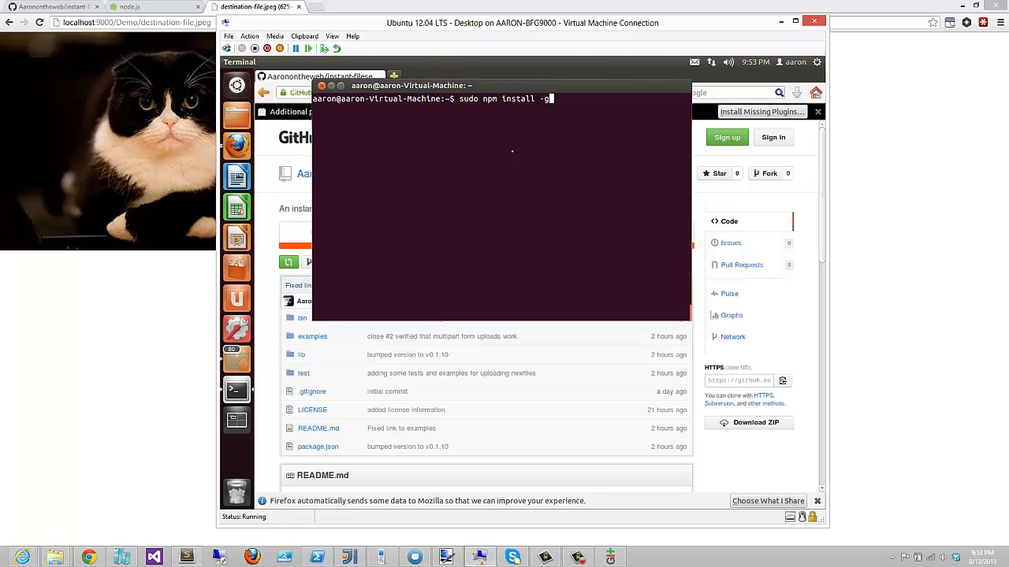
{"action": "type", "text": "ifs"}
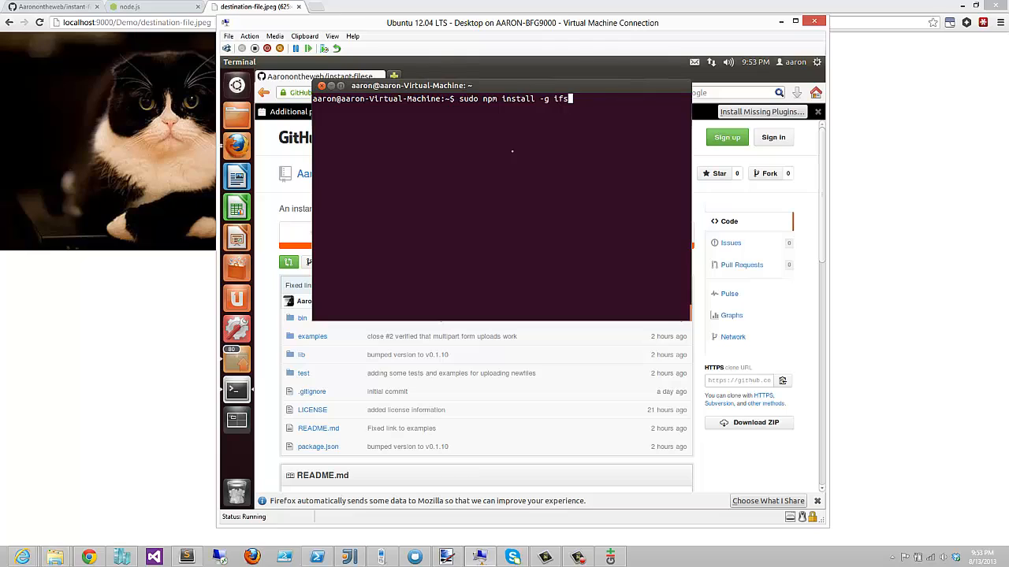
{"action": "key", "text": "Return"}
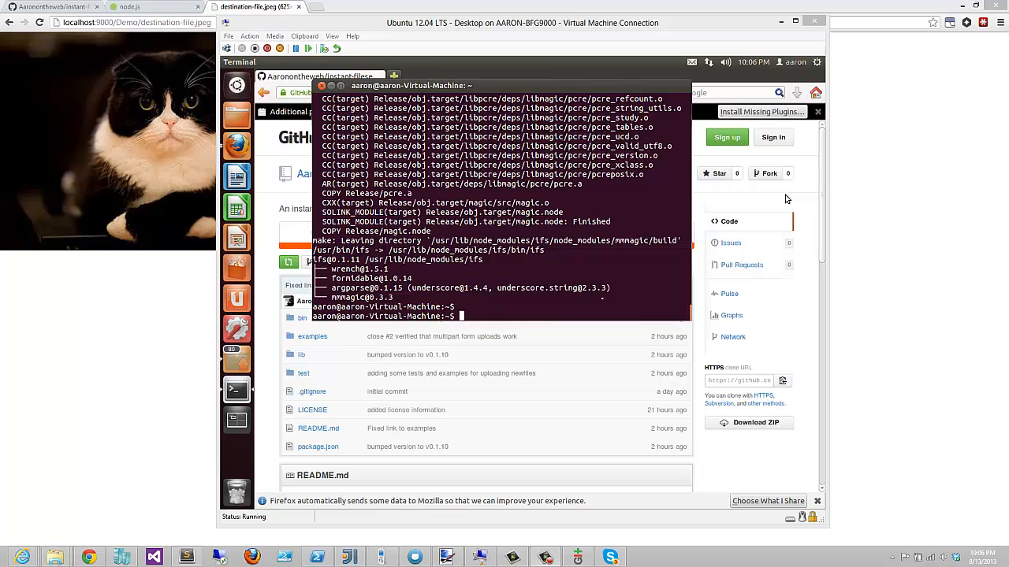
{"action": "type", "text": "cle"}
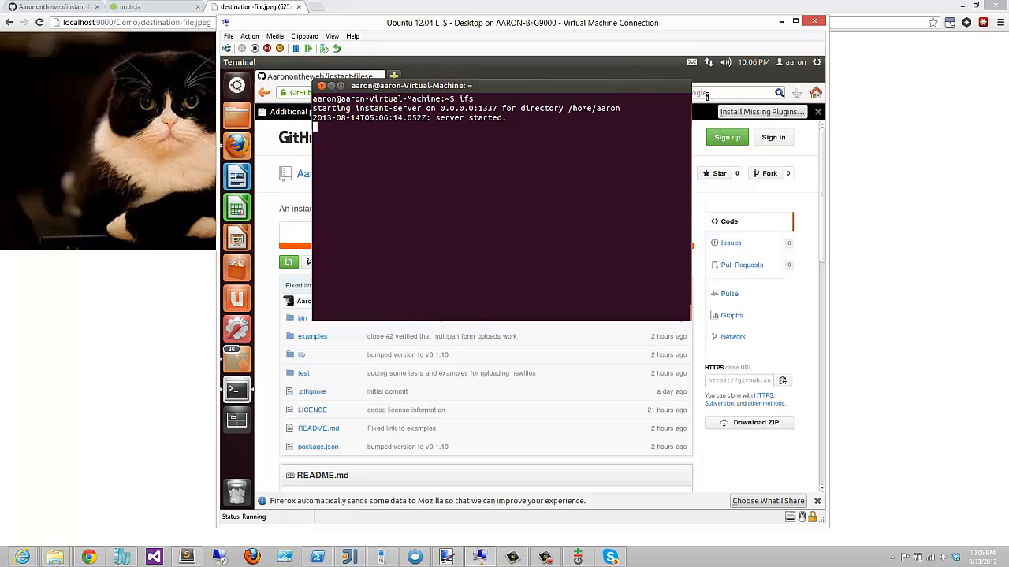
{"action": "left_click", "coordinate": [525, 76]}
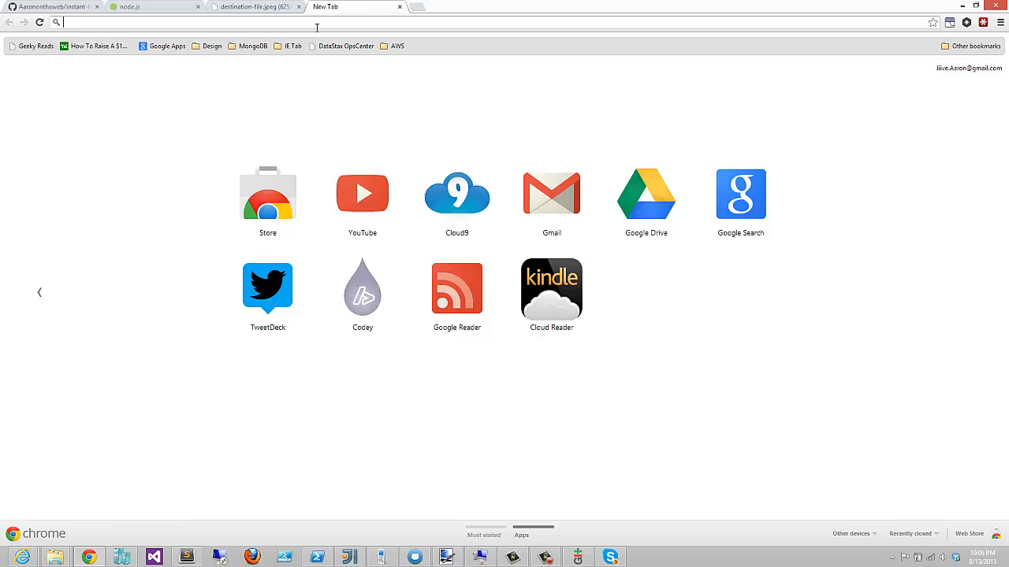
{"action": "type", "text": "http://192.168.1.244:1337/"}
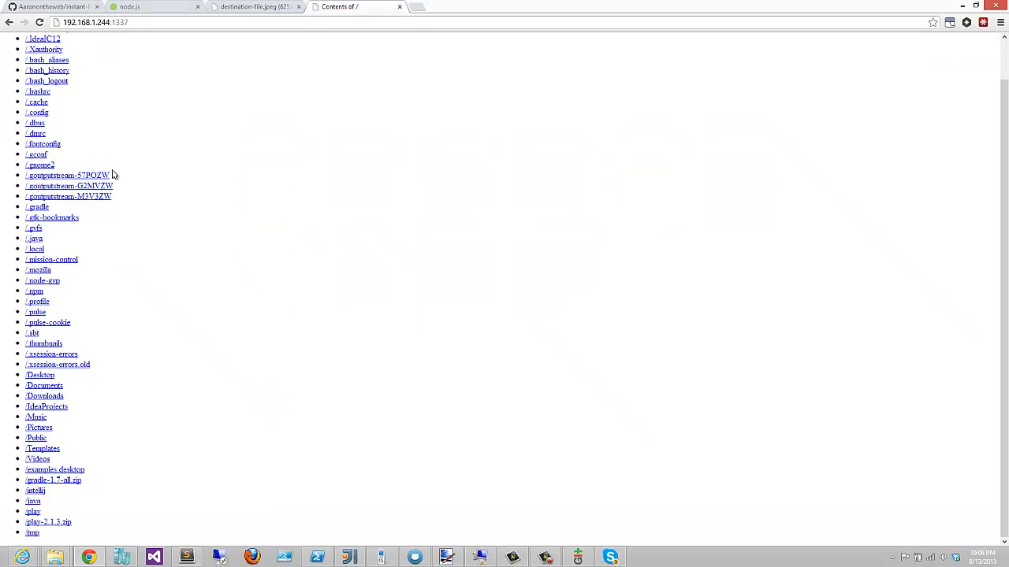
{"action": "left_click", "coordinate": [38, 302]}
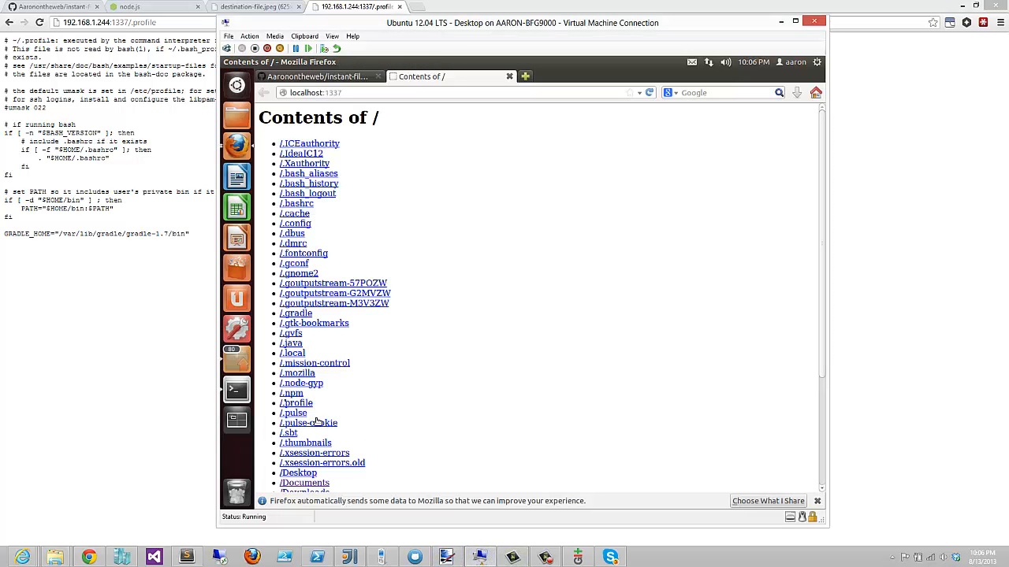
{"action": "left_click", "coordinate": [236, 391]}
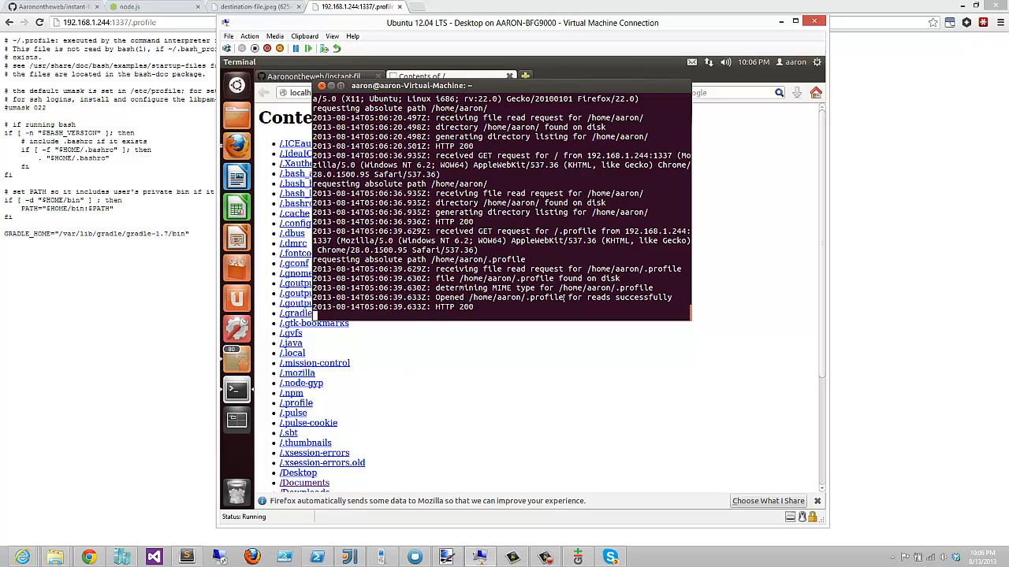
{"action": "mouse_move", "coordinate": [536, 331]}
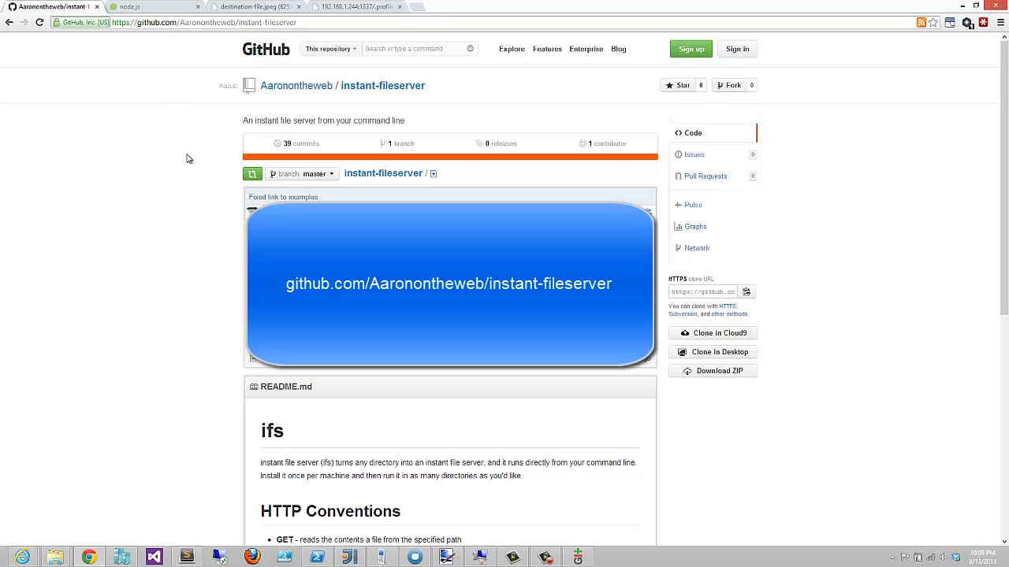
- Scroll the instant-fileserver README down to its HTTP conventions
{"action": "scroll", "scroll_direction": "down", "scroll_amount": 3}
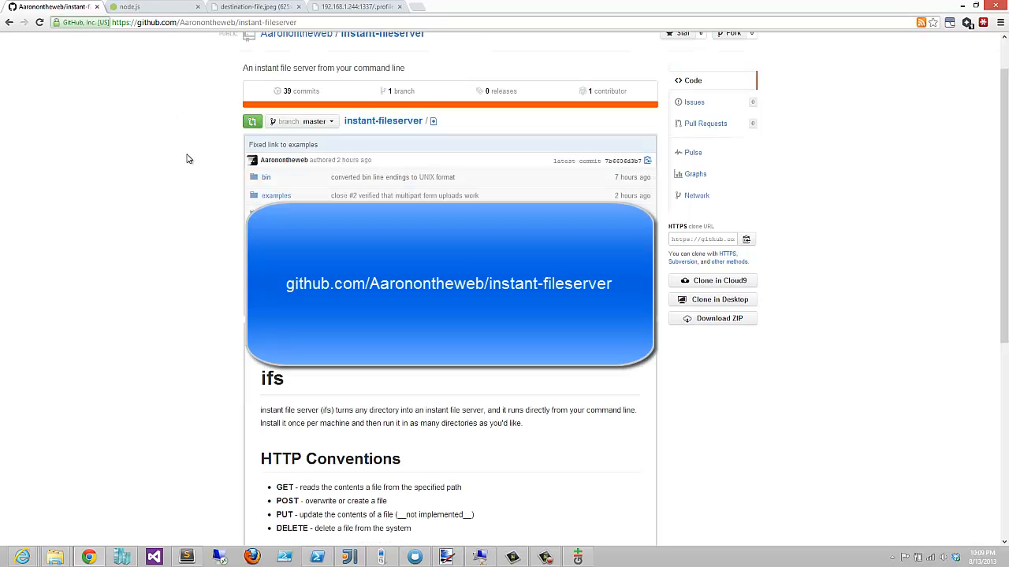